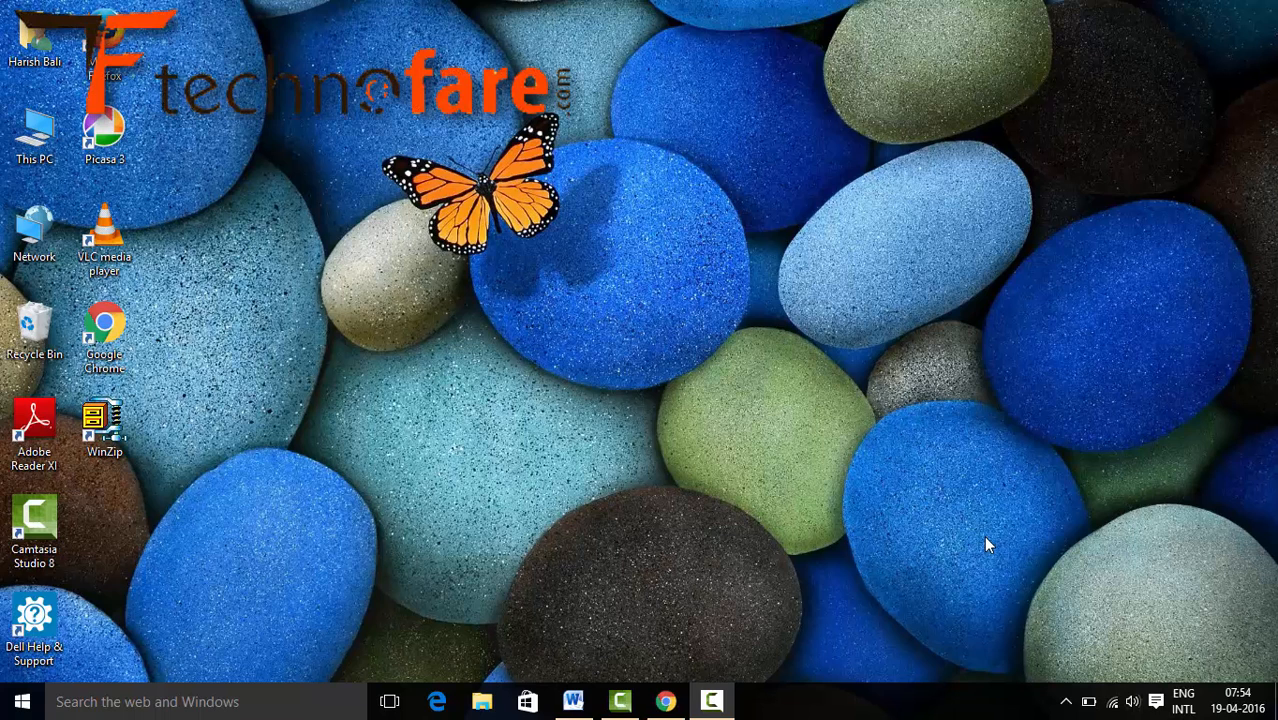
pyautogui.moveTo(824, 558)
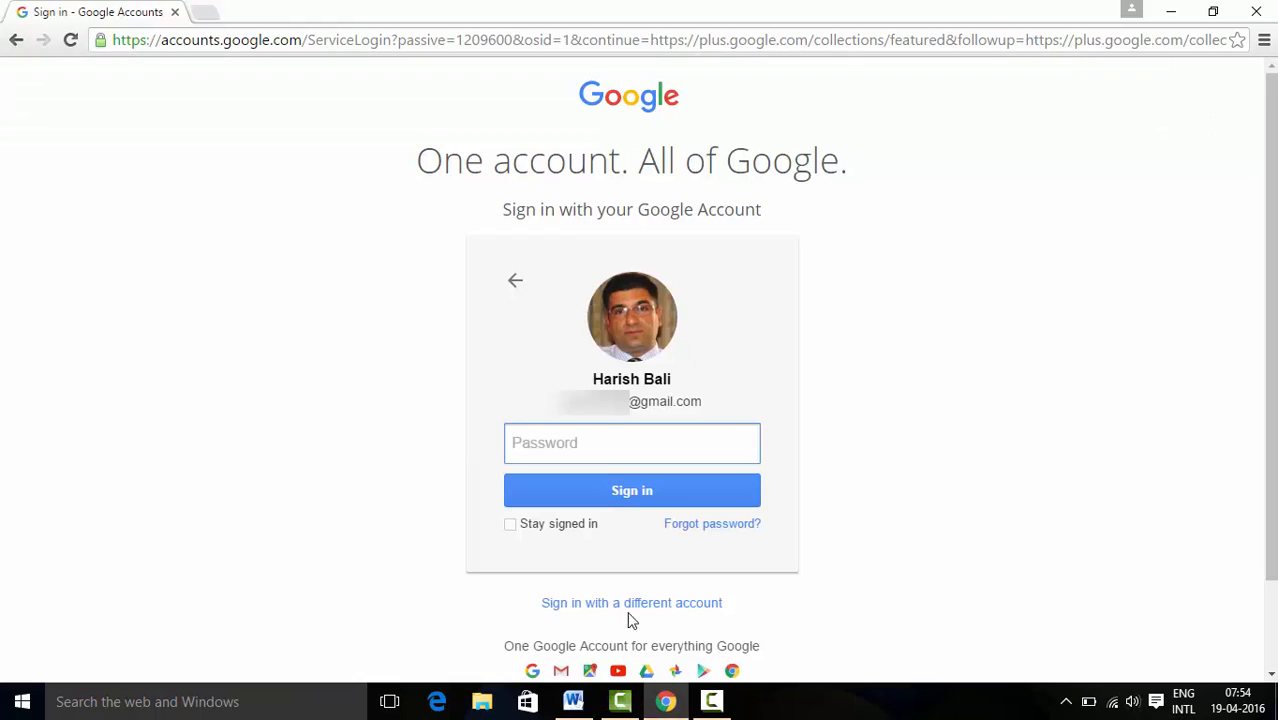
# Step: Enter the account password and sign in to Google Accounts
pyautogui.write('•')
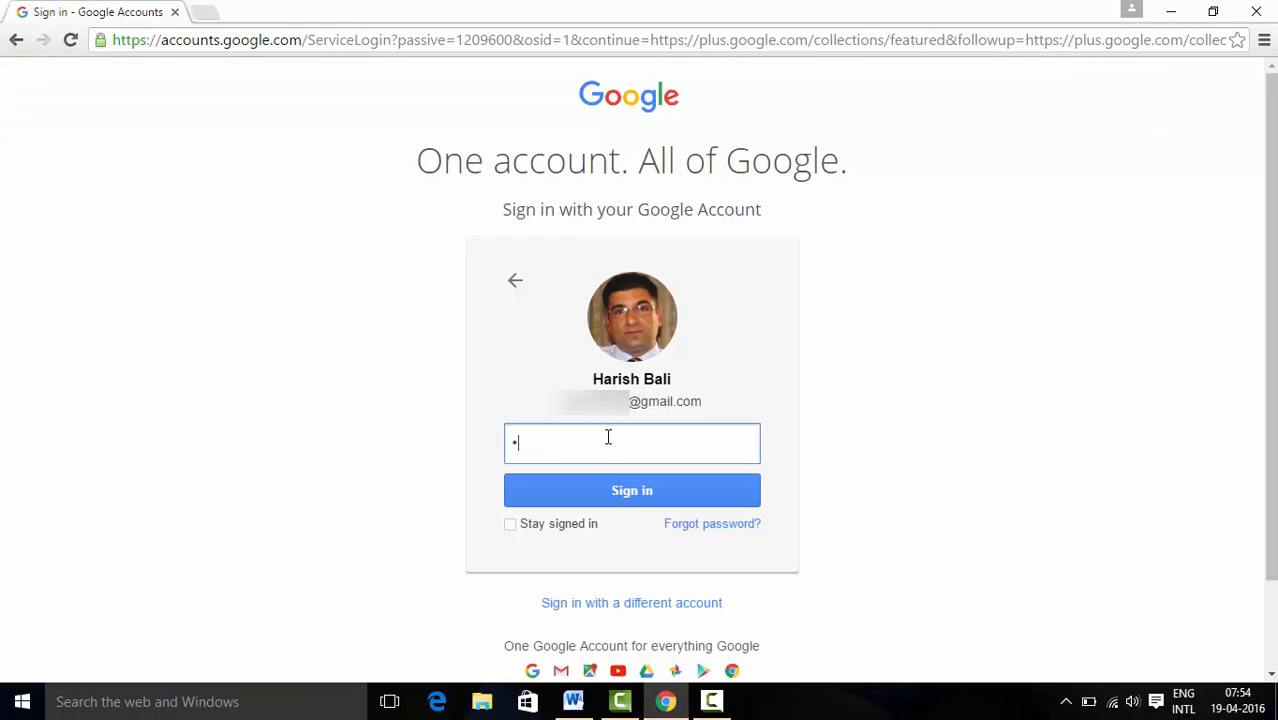
pyautogui.click(632, 490)
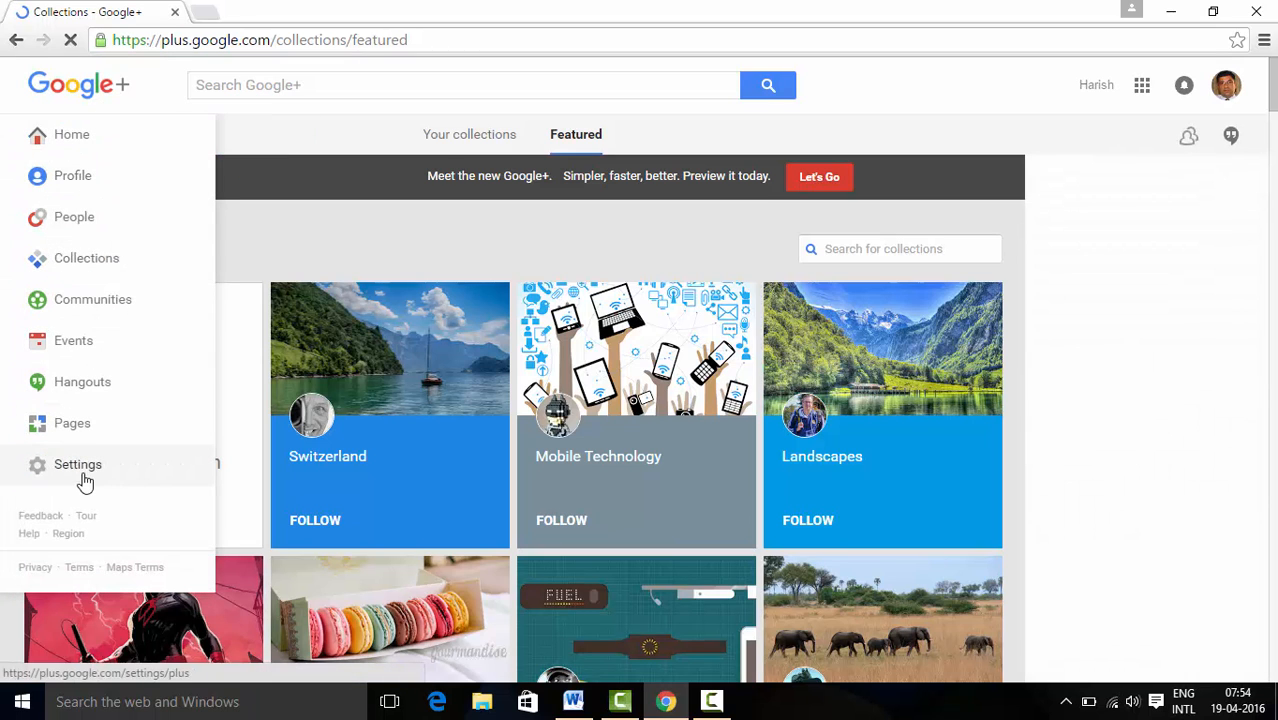
# Step: Go to Google+ Settings from the left navigation menu
pyautogui.click(78, 464)
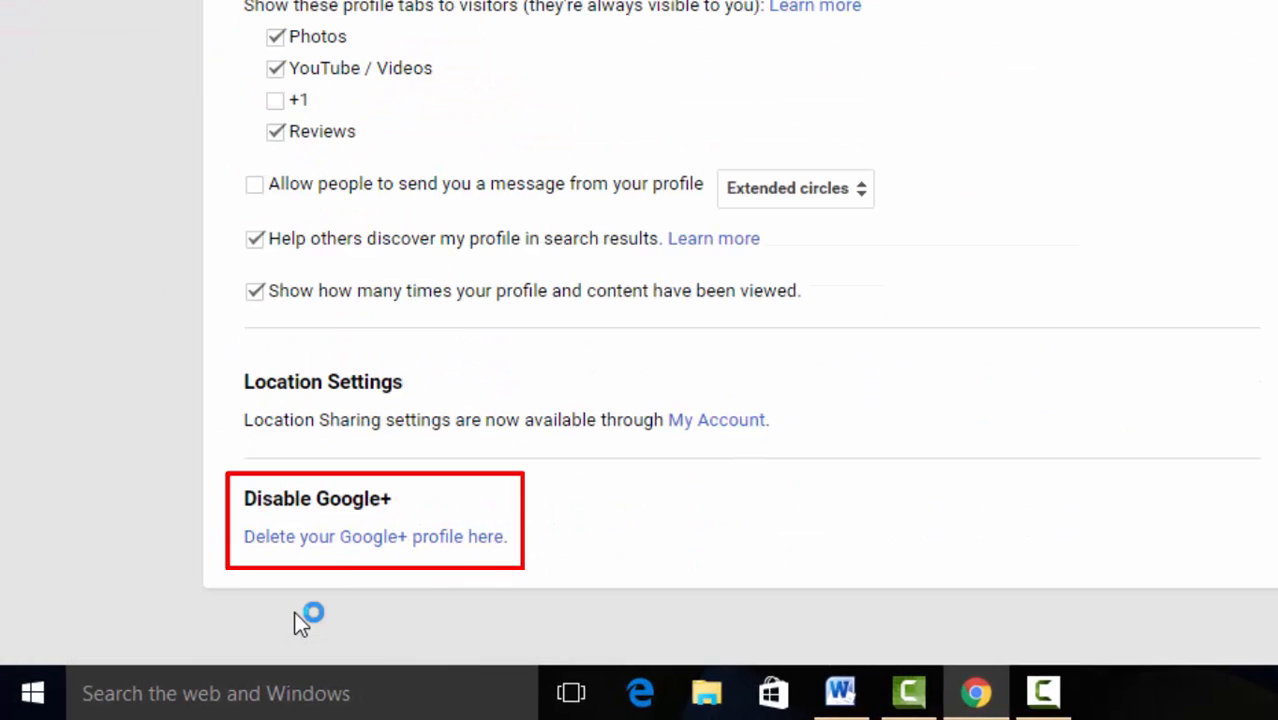
pyautogui.moveTo(490, 556)
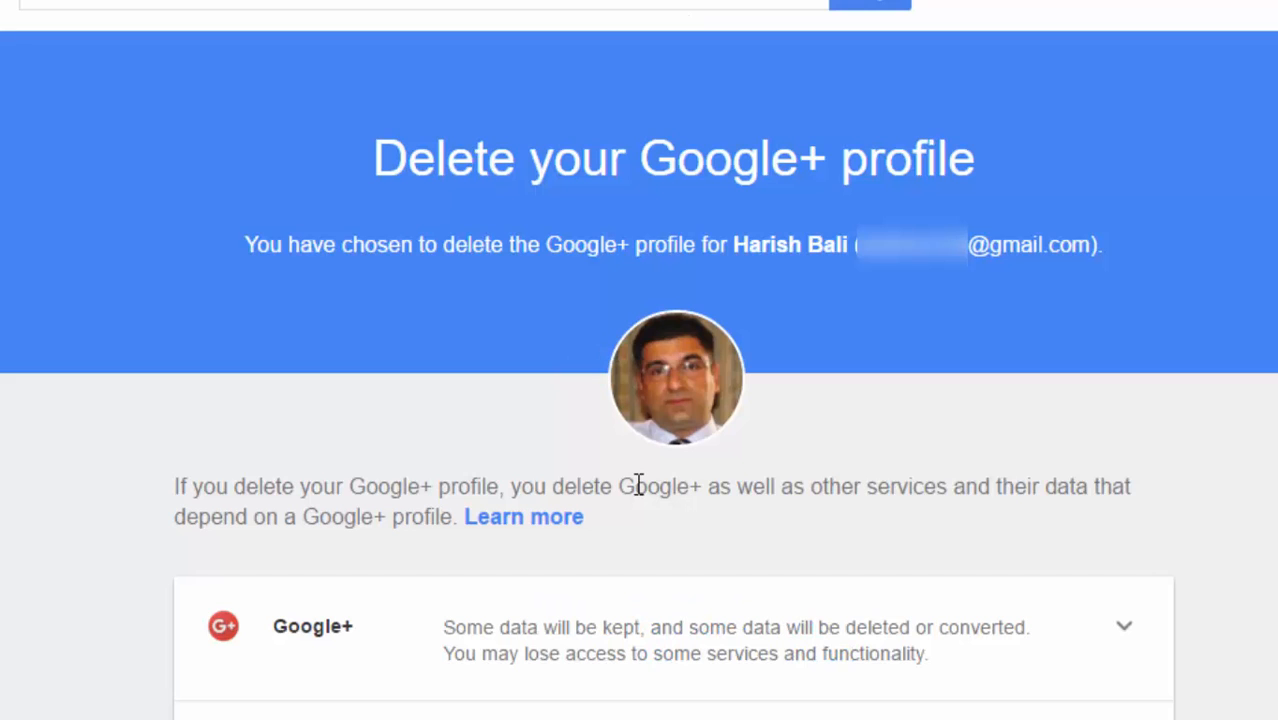
# Step: Expand the Google+ data consequences and highlight the 'No photos will be deleted' note
pyautogui.scroll(-3)
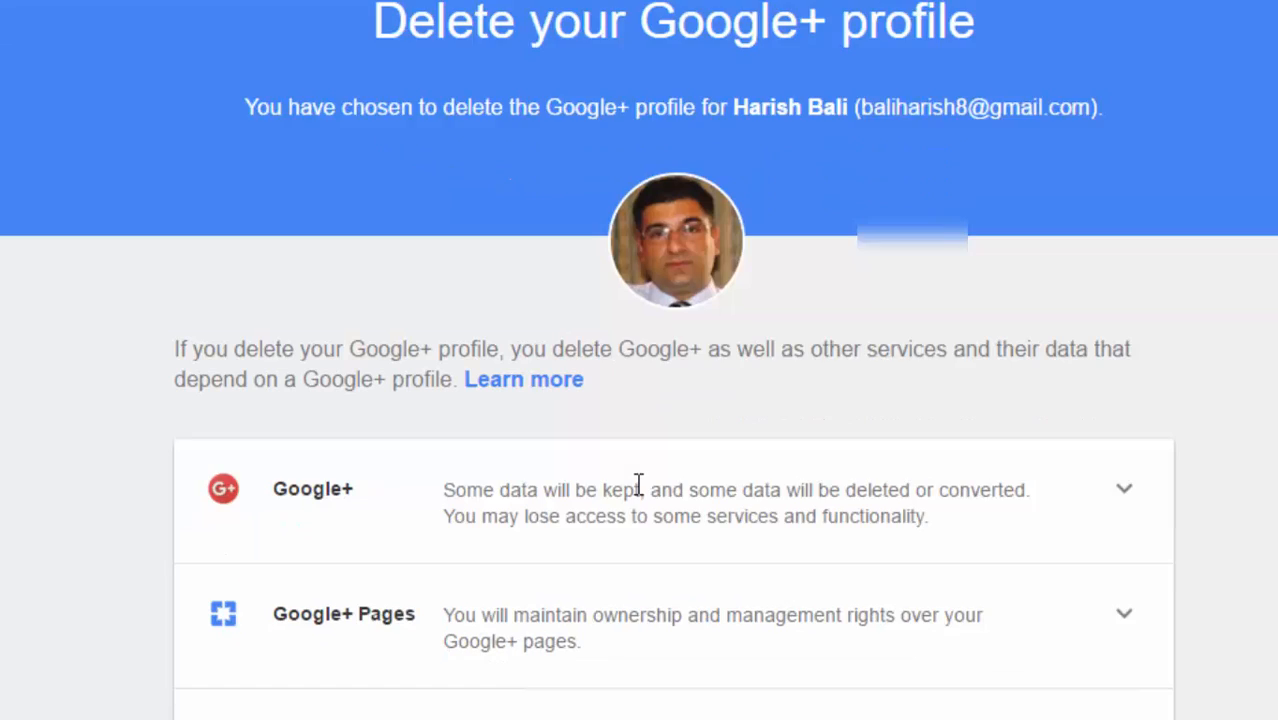
pyautogui.click(1124, 488)
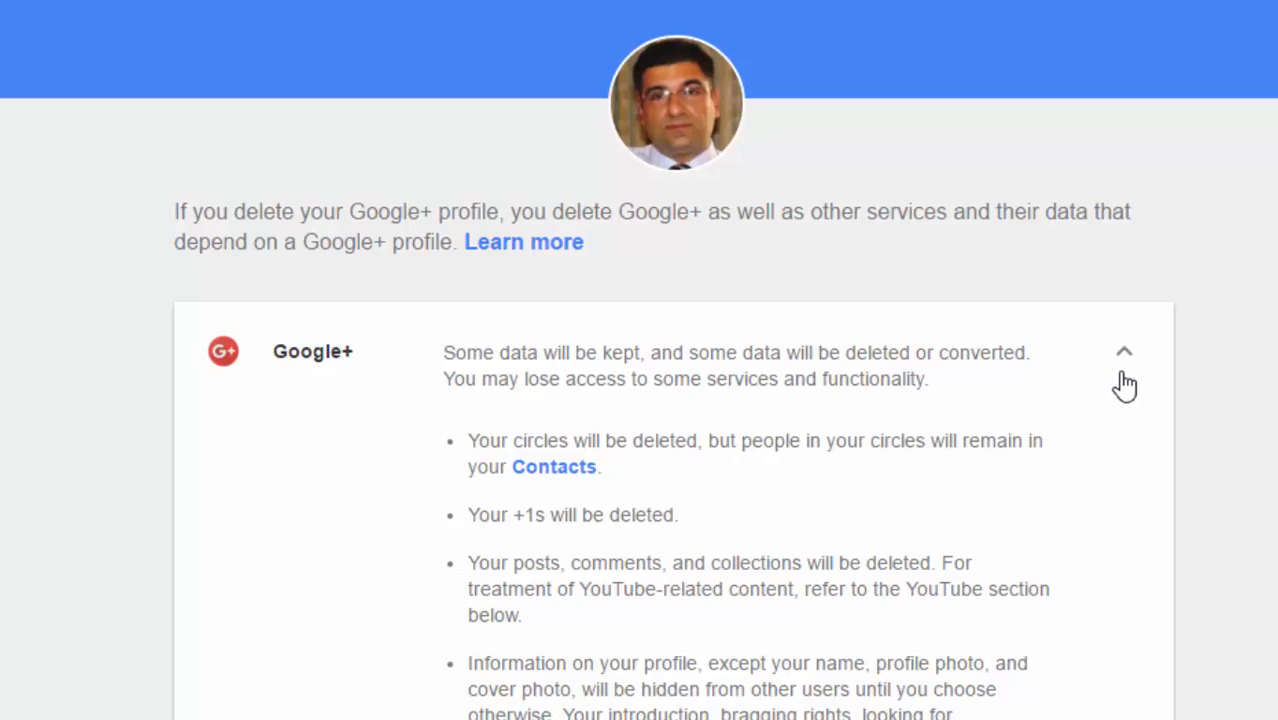
pyautogui.scroll(-3)
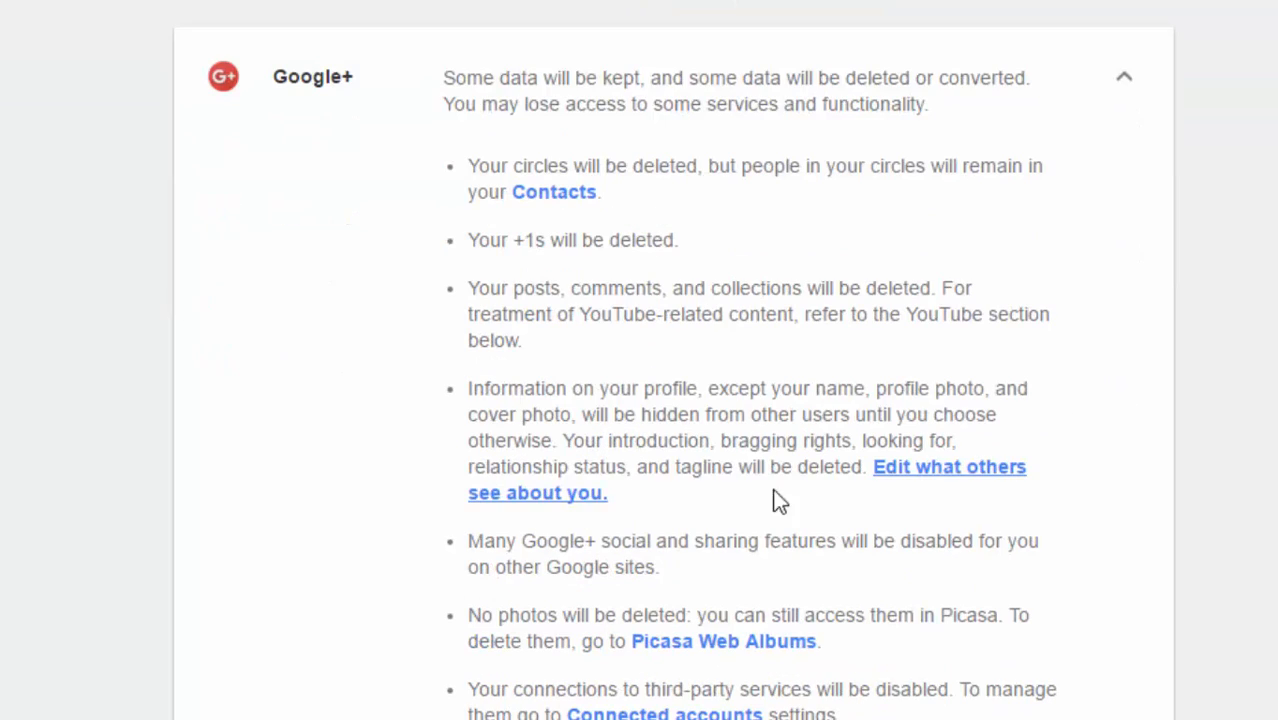
pyautogui.moveTo(468, 616); pyautogui.dragTo(664, 616)
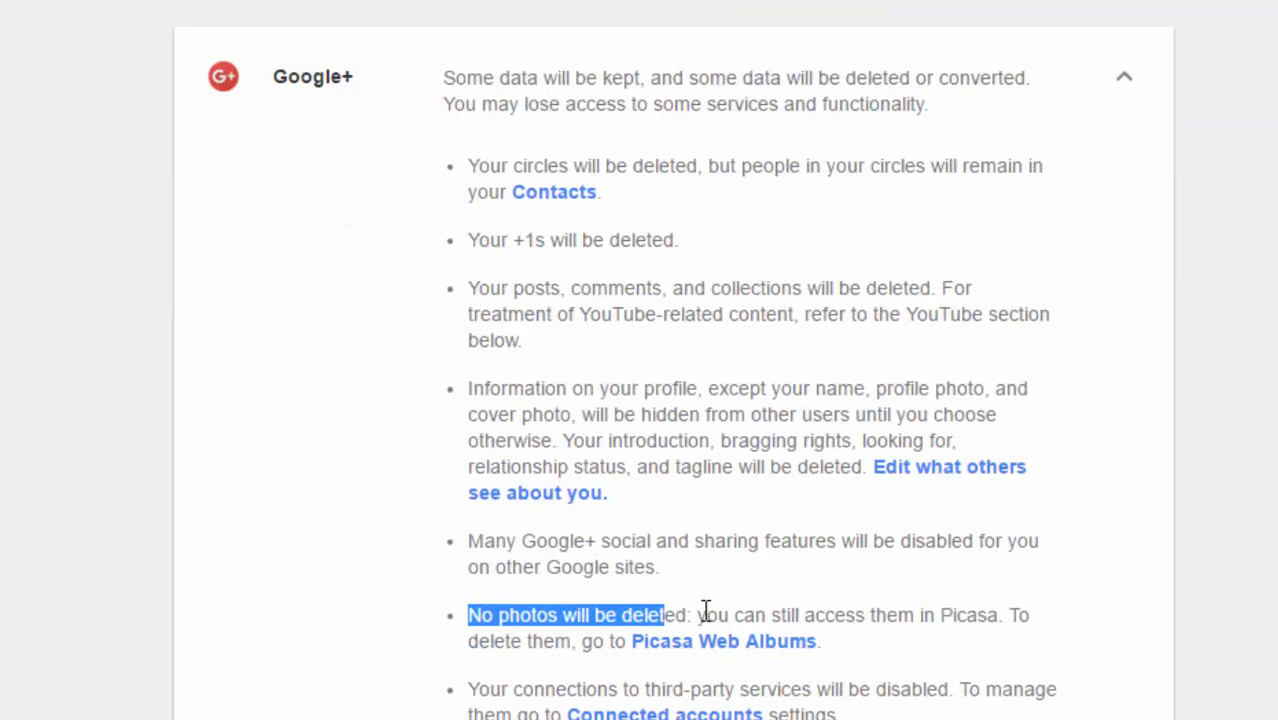
pyautogui.moveTo(660, 616); pyautogui.dragTo(998, 616)
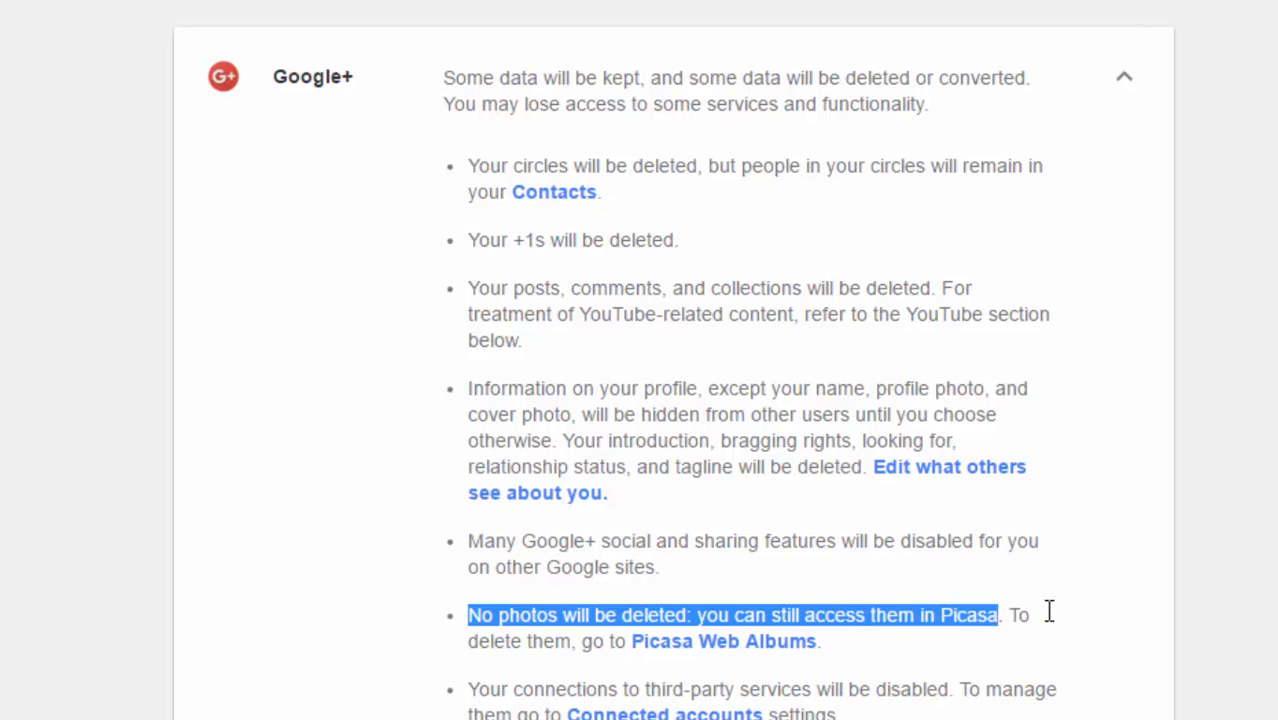
pyautogui.scroll(-3)
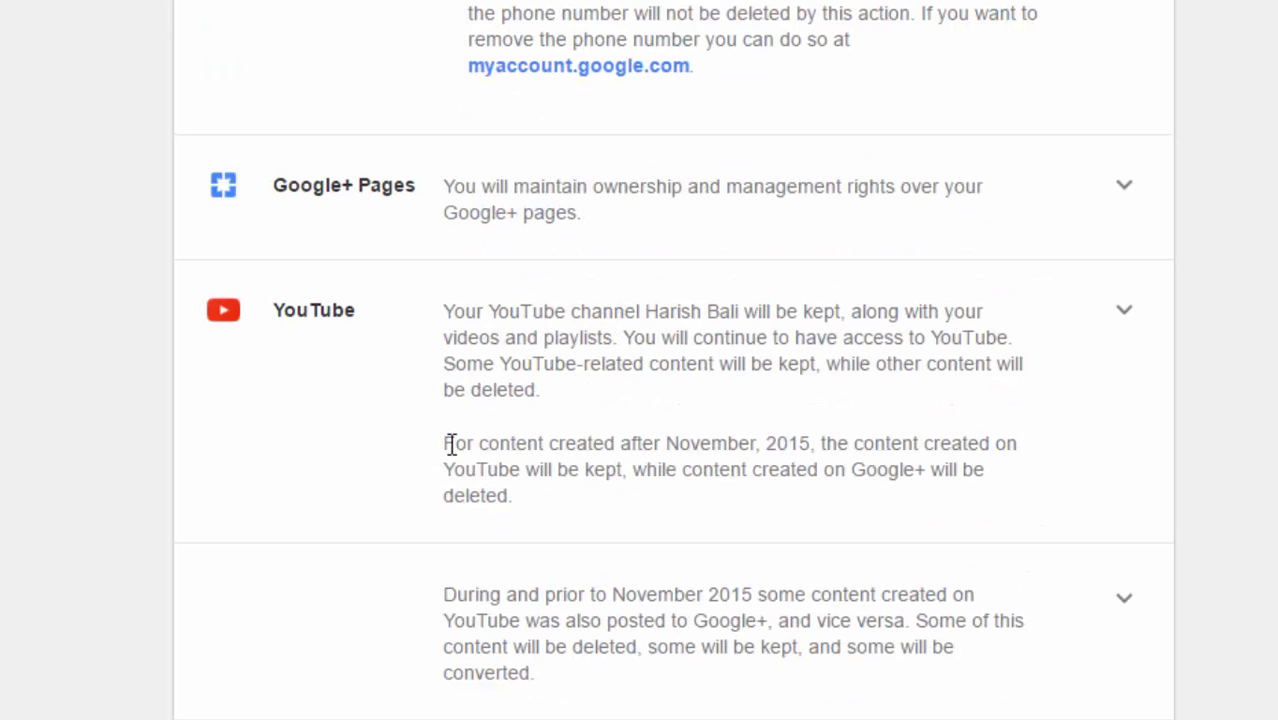
pyautogui.moveTo(444, 312); pyautogui.dragTo(762, 444)
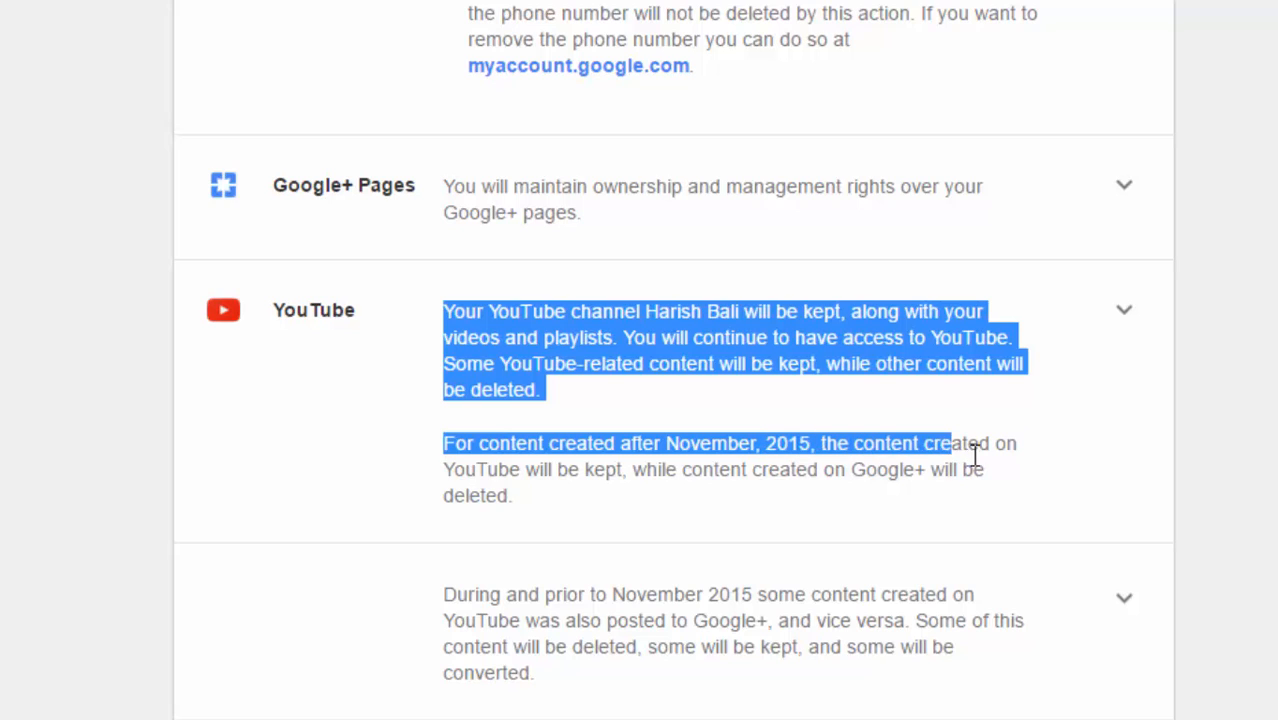
pyautogui.moveTo(948, 444); pyautogui.dragTo(978, 470)
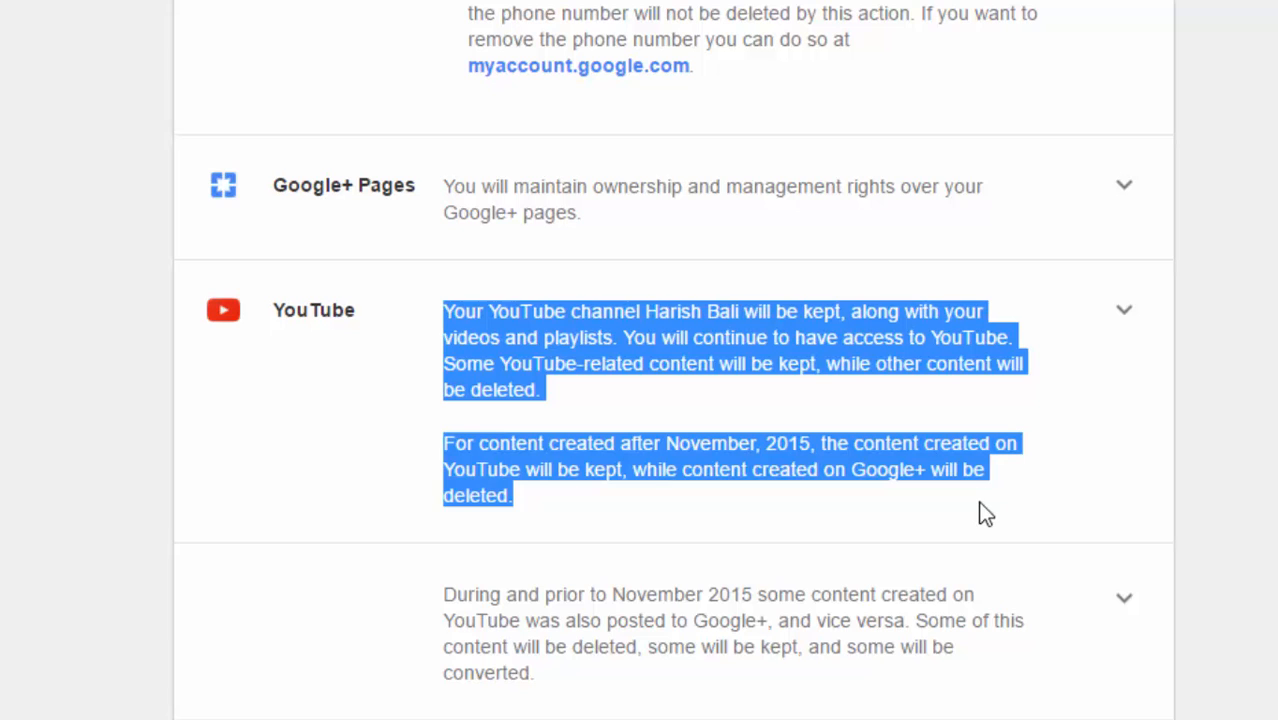
pyautogui.scroll(-3)
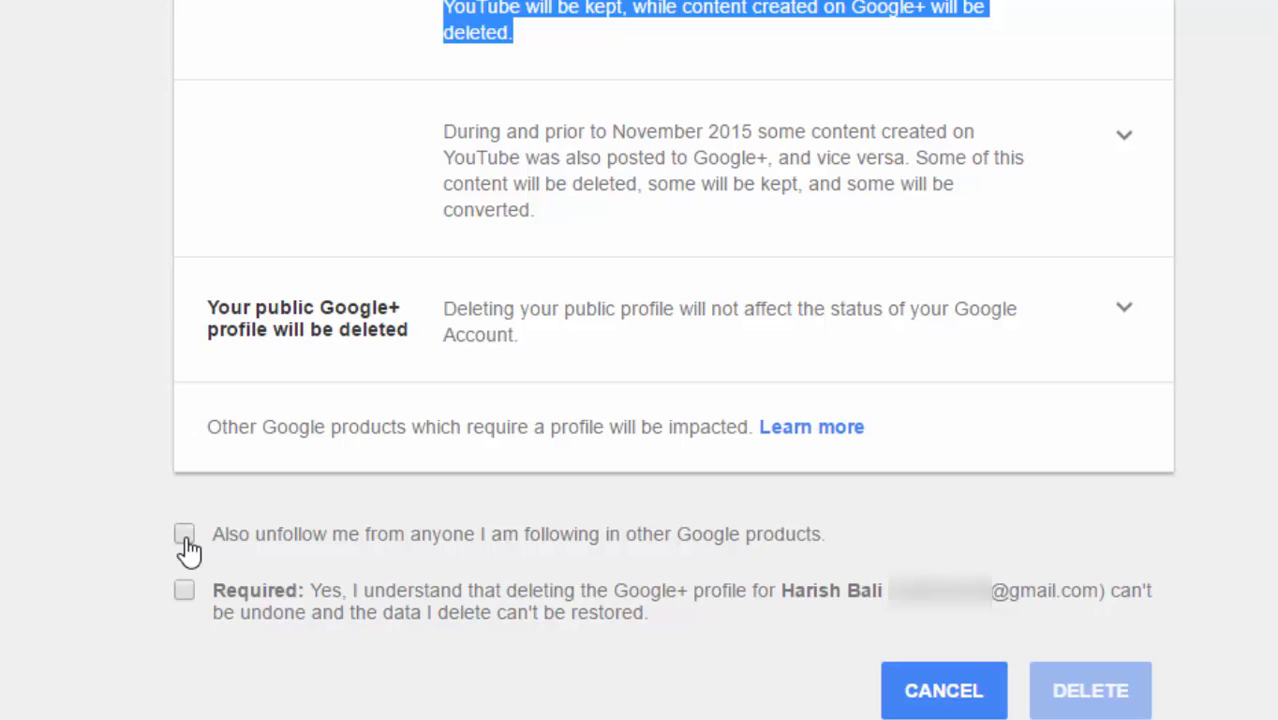
# Step: Check 'Also unfollow me from anyone' in other Google products
pyautogui.click(184, 532)
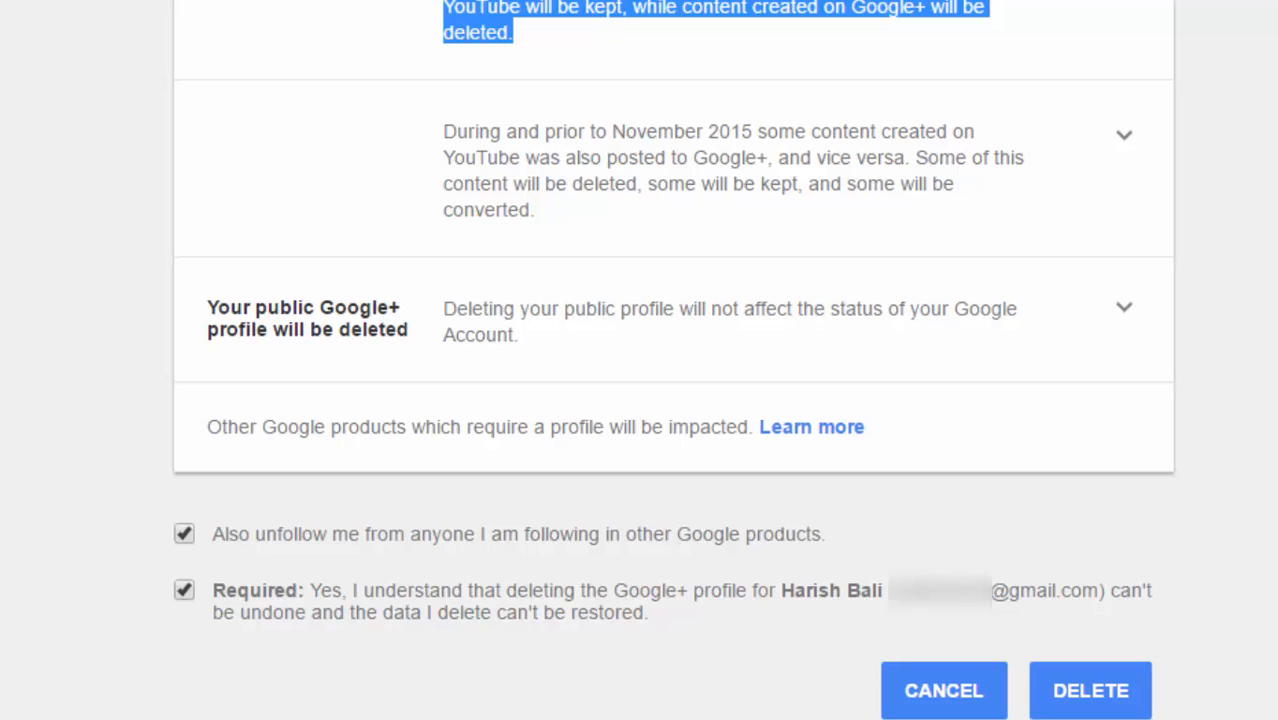
pyautogui.moveTo(1128, 704)
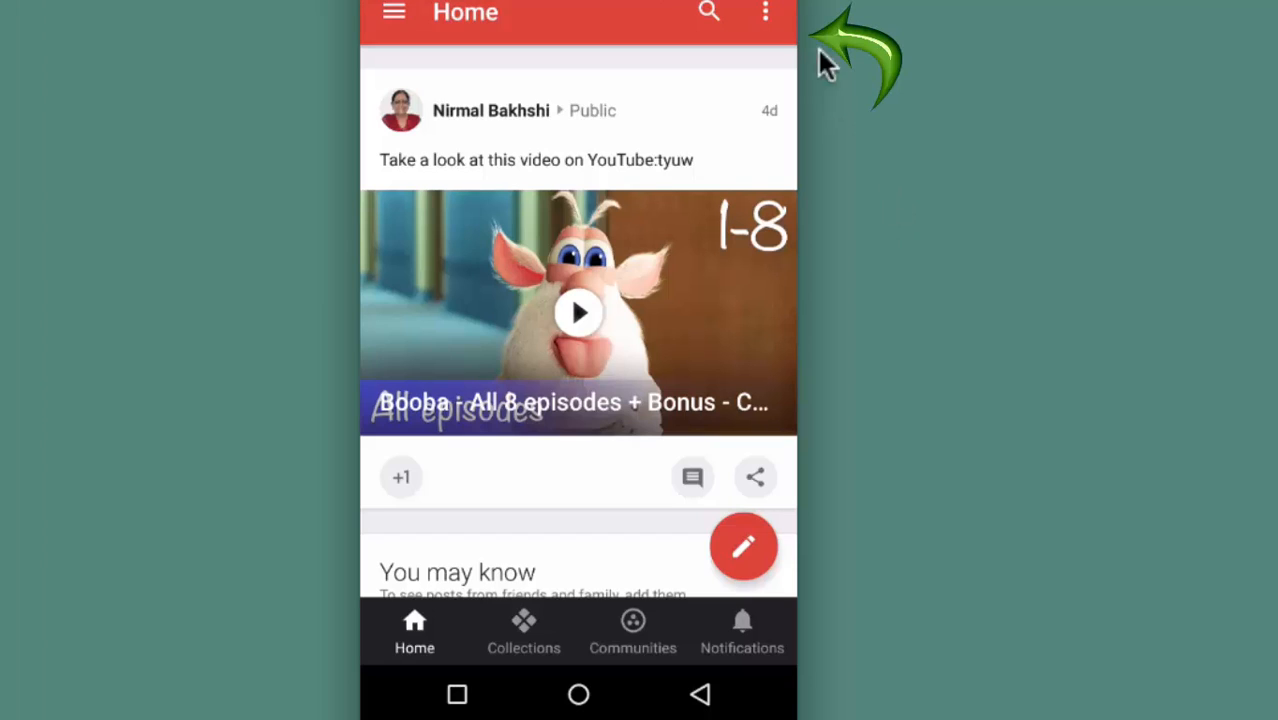
pyautogui.moveTo(776, 30)
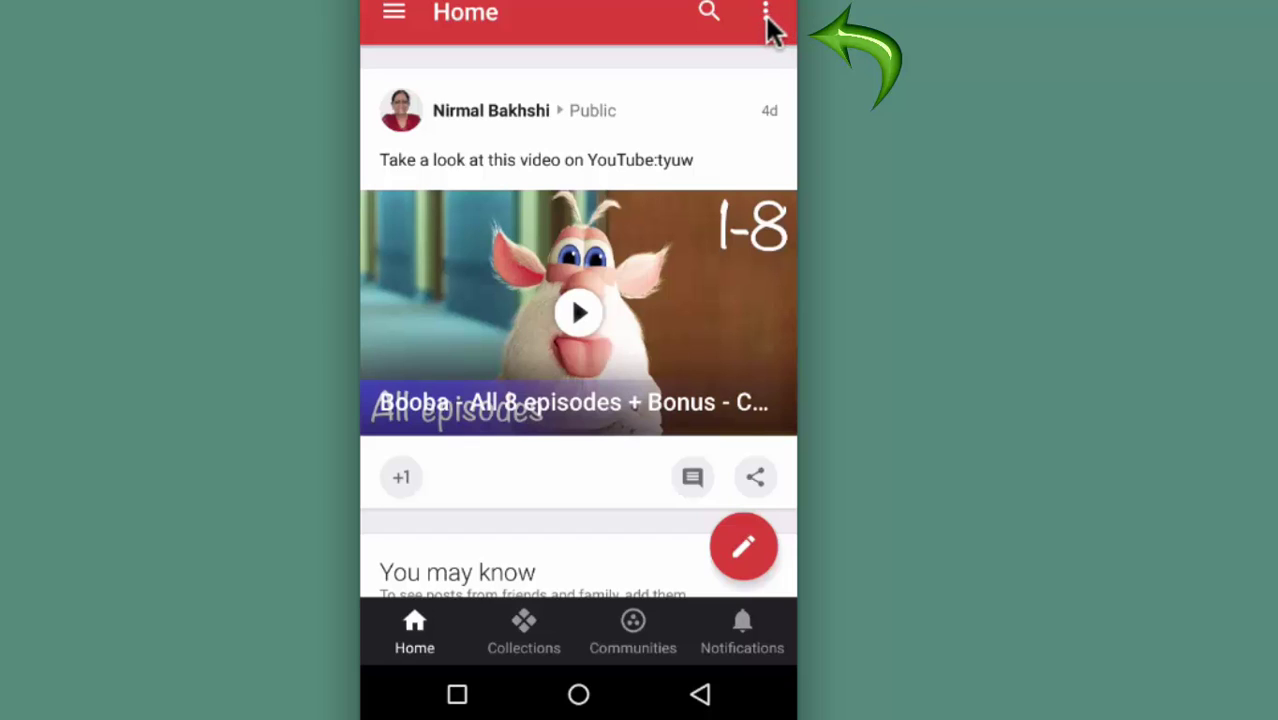
# Step: Open the navigation drawer from the Home feed via the hamburger icon
pyautogui.click(768, 12)
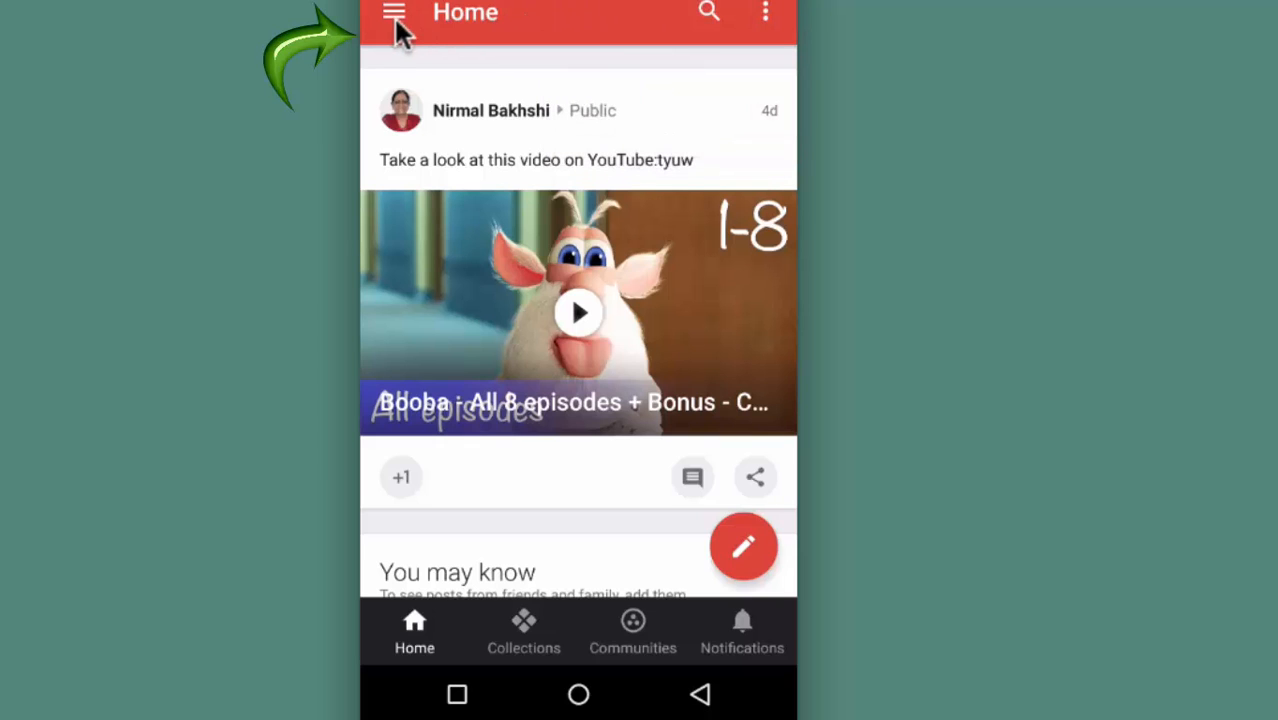
pyautogui.click(392, 12)
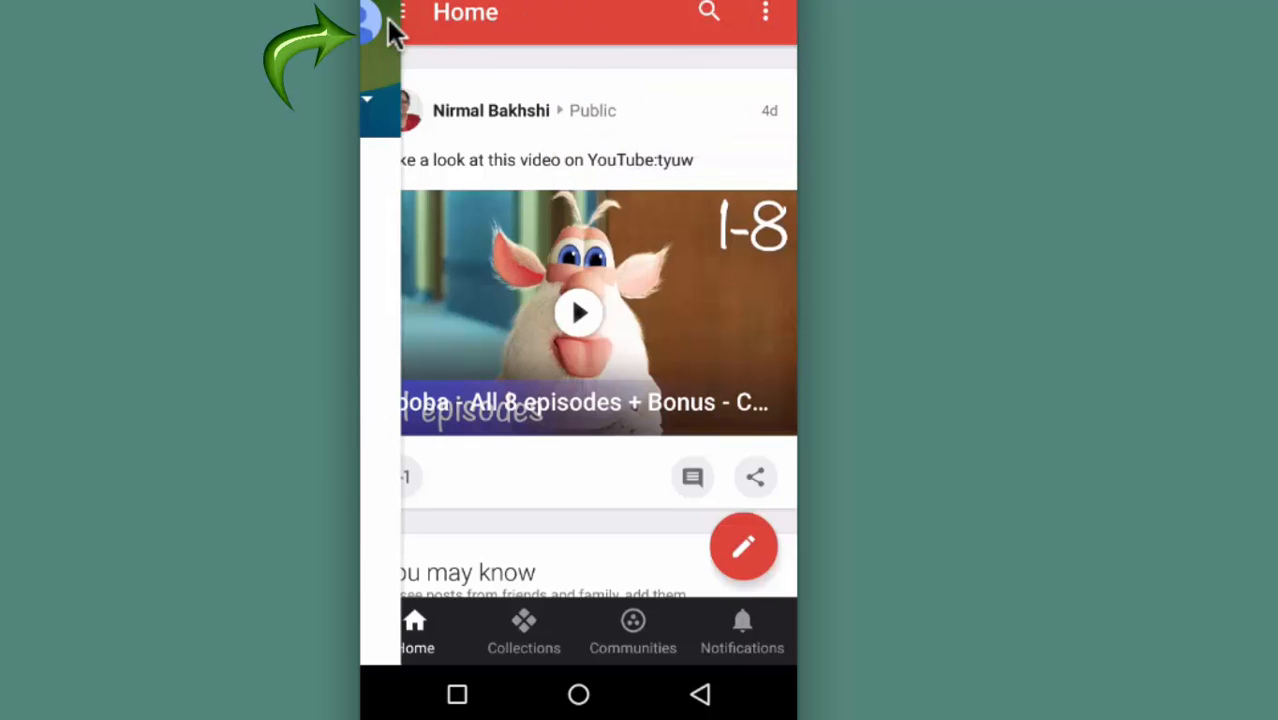
pyautogui.click(384, 16)
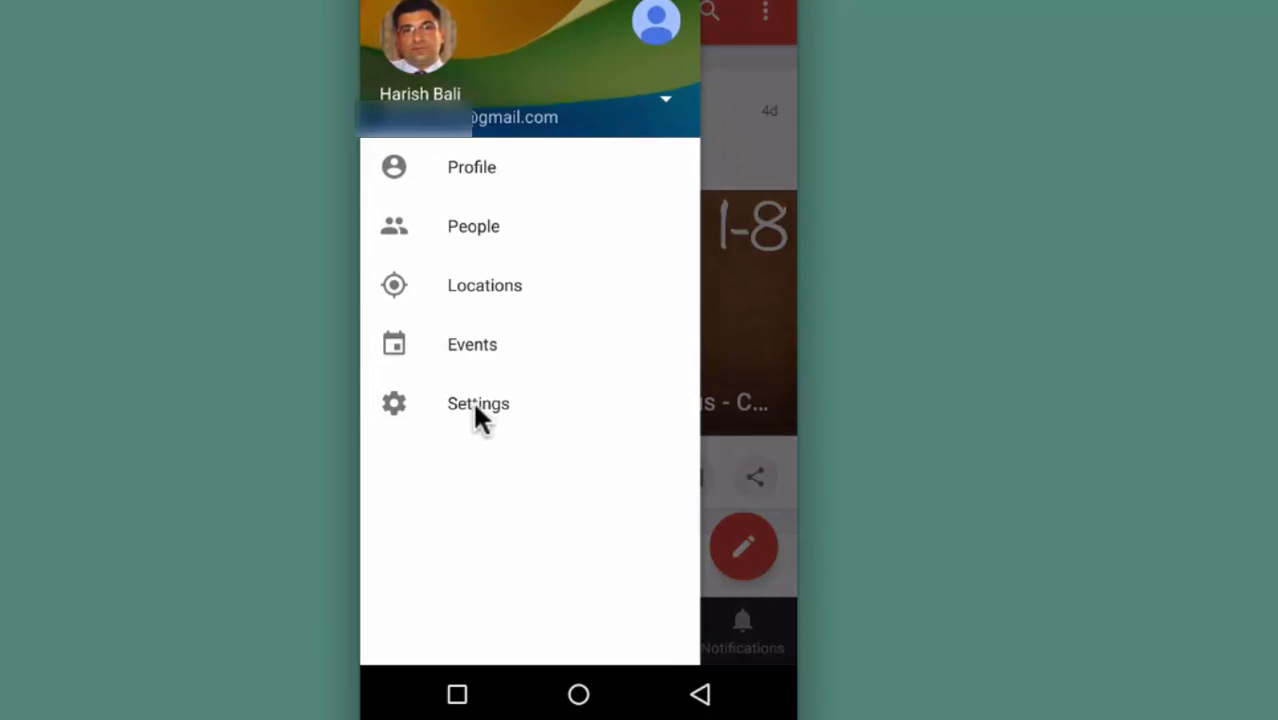
# Step: Go to Settings, the account, and choose 'Delete Google+ profile'
pyautogui.click(478, 404)
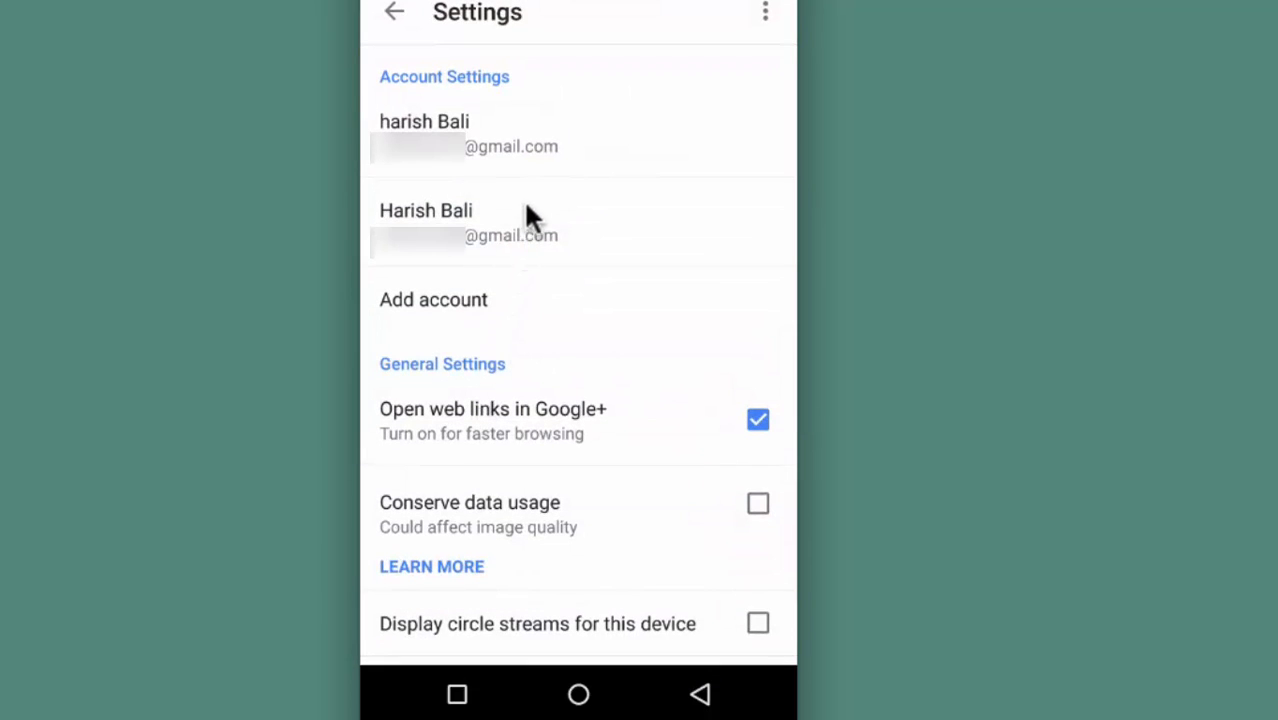
pyautogui.click(426, 222)
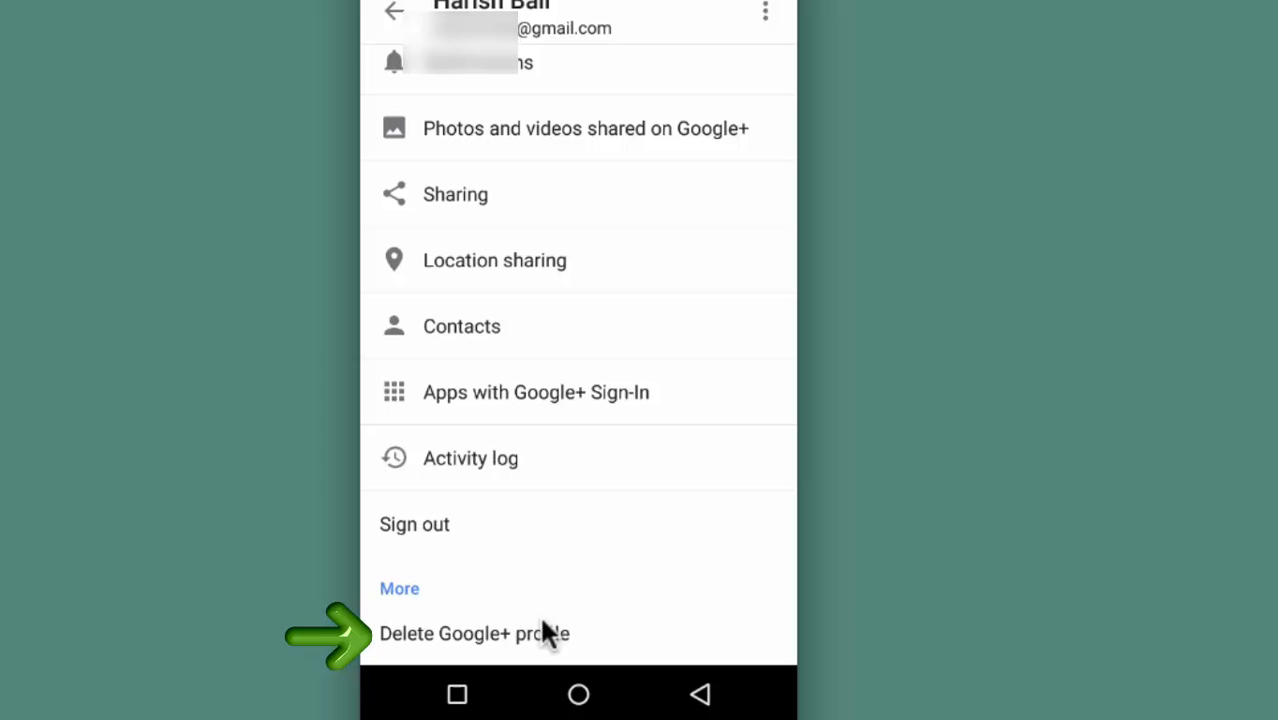
pyautogui.click(472, 632)
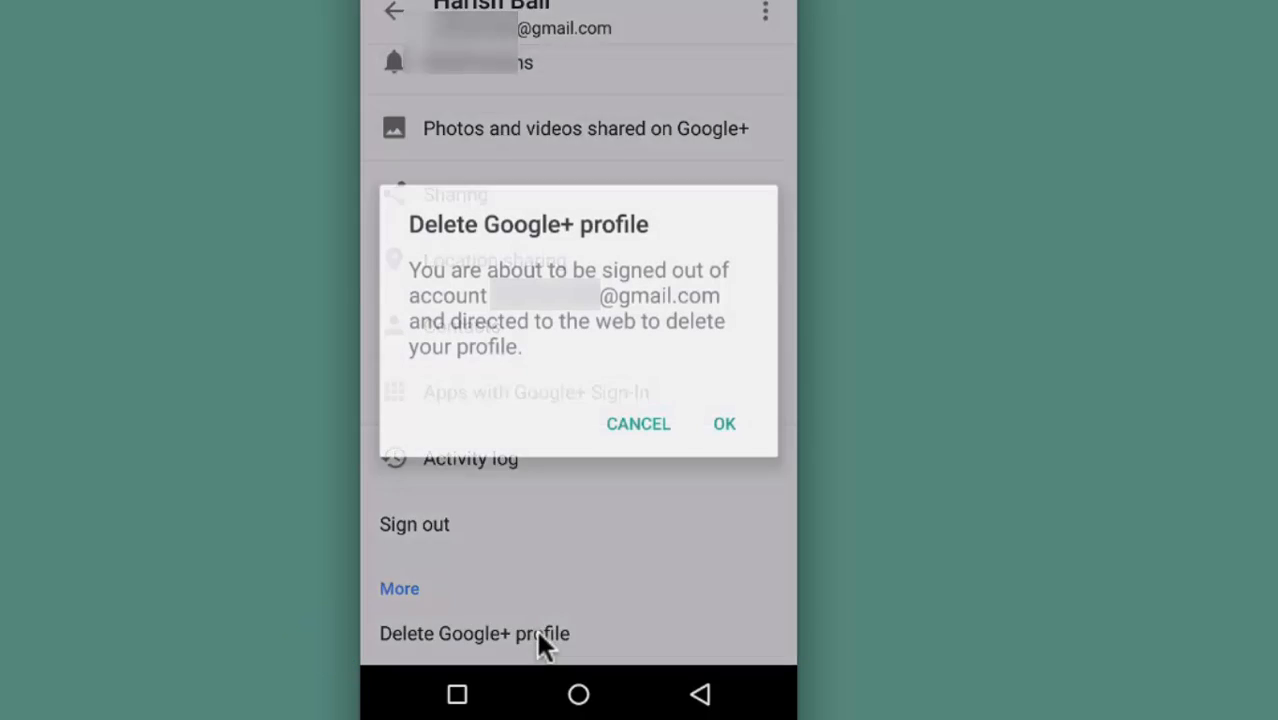